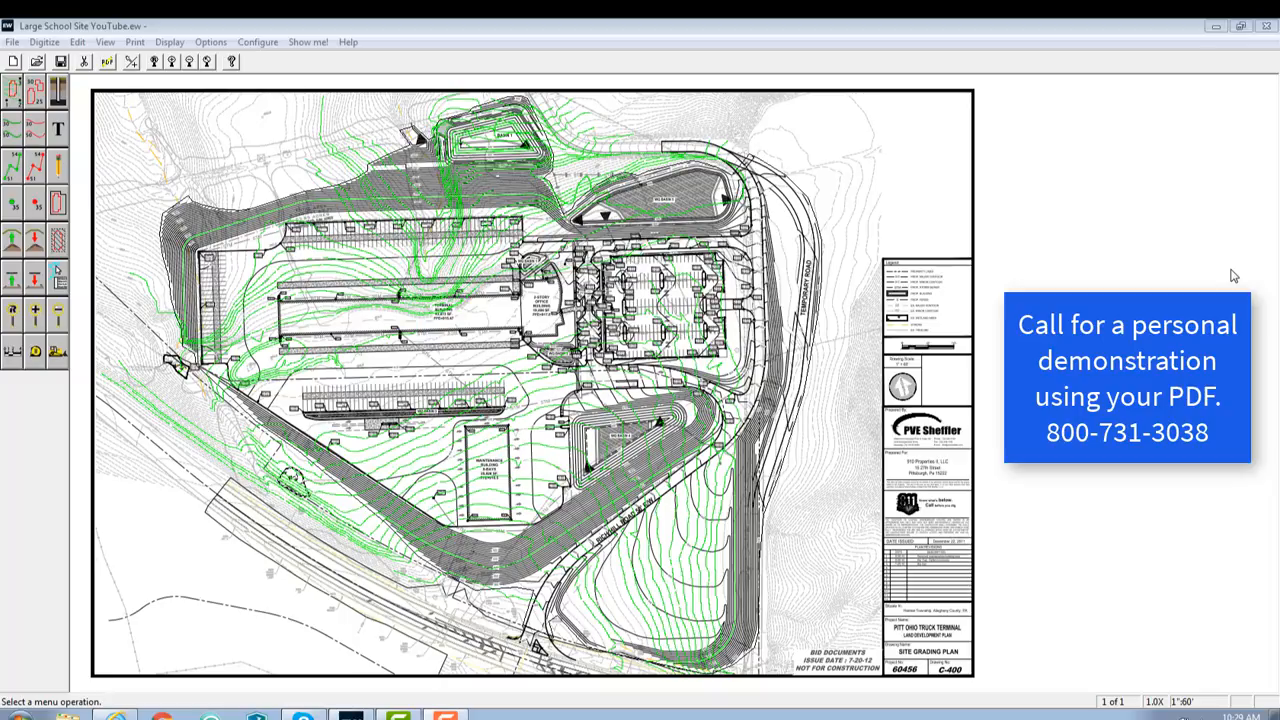
mouse_move(962, 161)
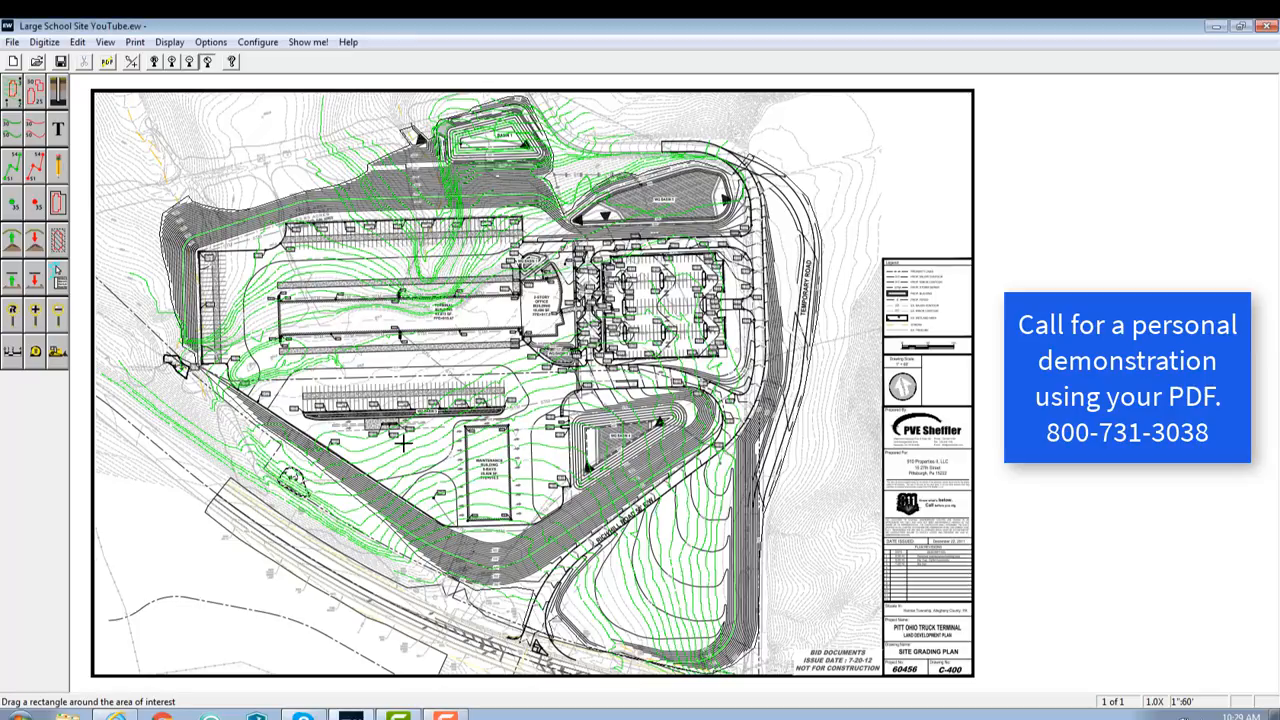
Box-select the area south of Rich Hill Road as the region for tracing proposed contours
drag(405, 443, 790, 648)
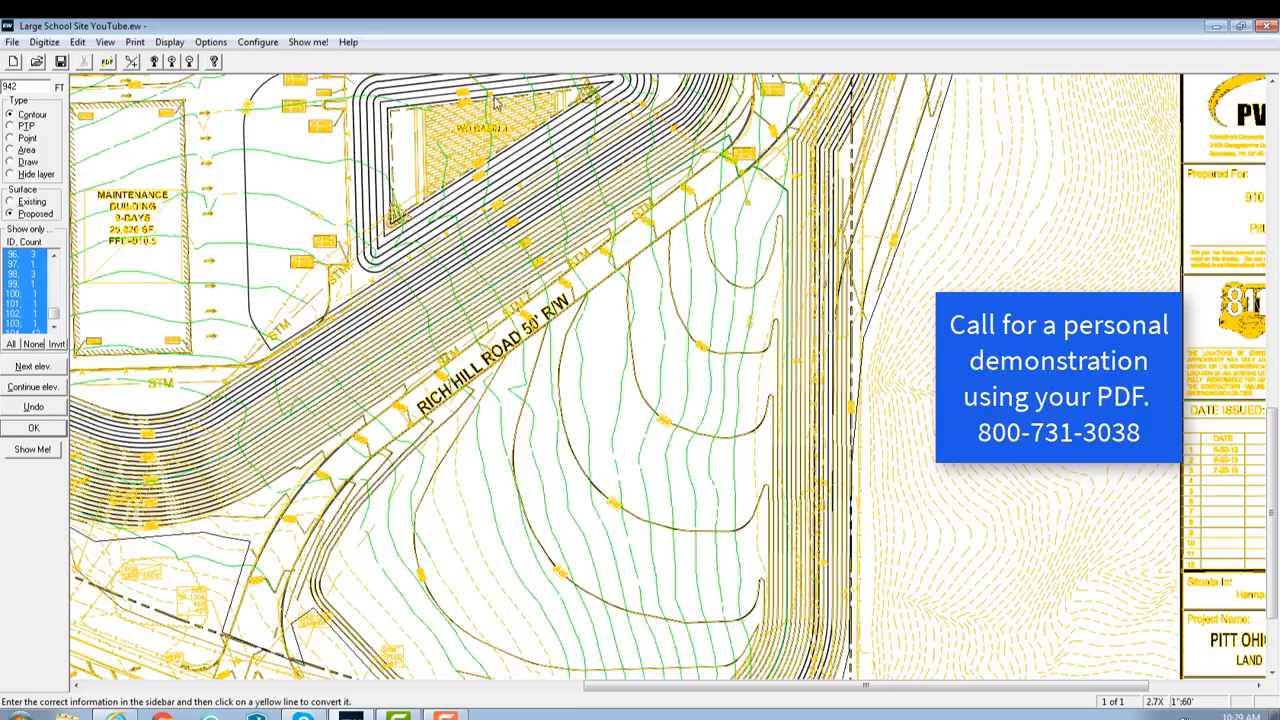
mouse_move(678, 321)
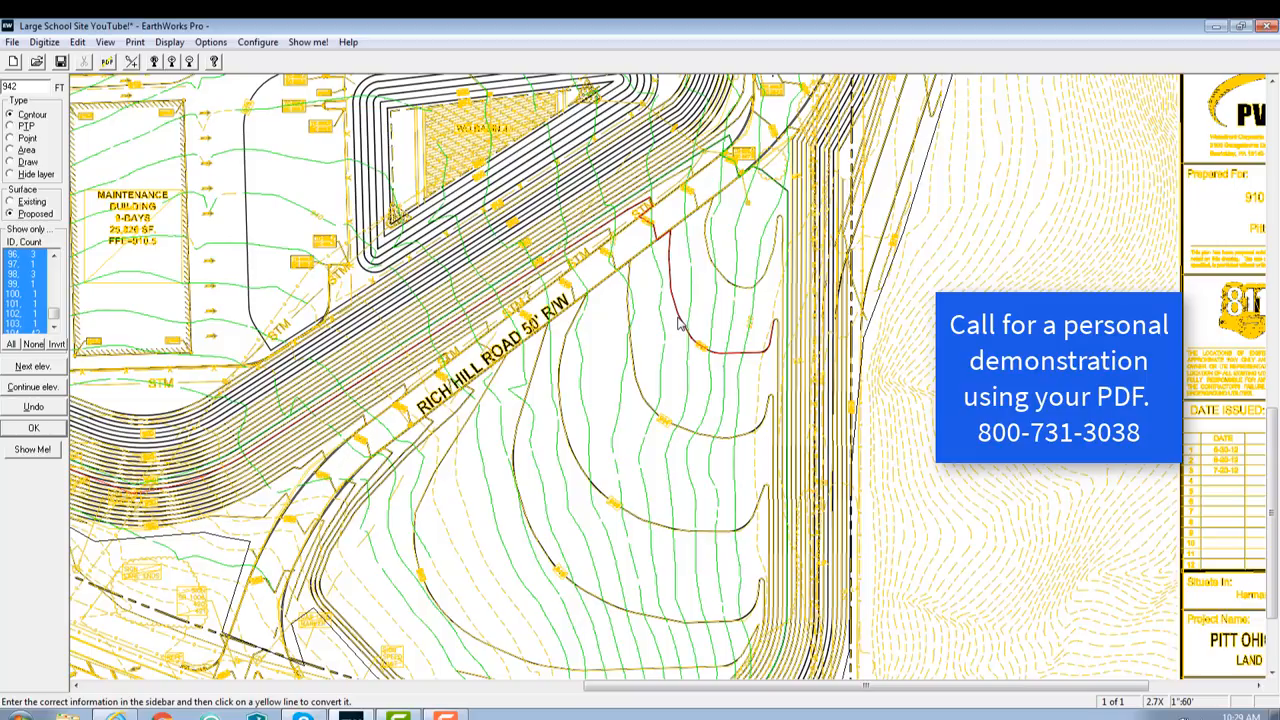
mouse_move(646, 308)
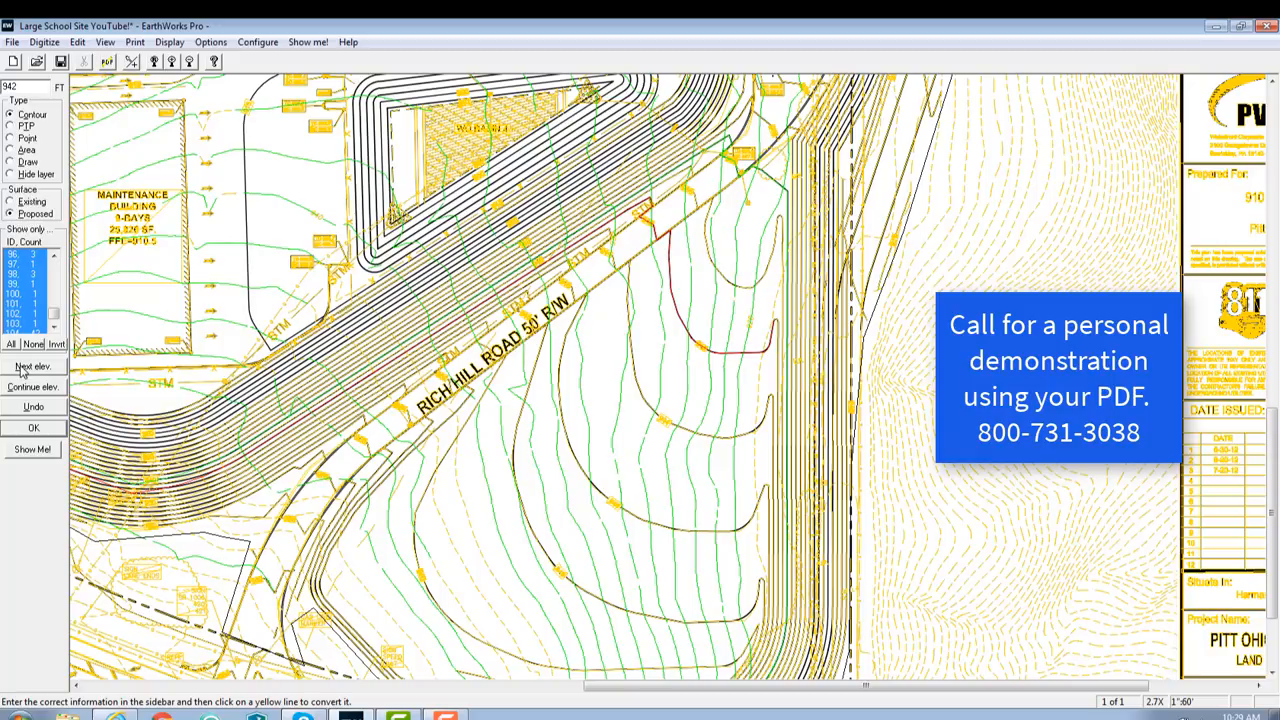
Step down to 940 ft and trace that proposed contour in red
click(33, 366)
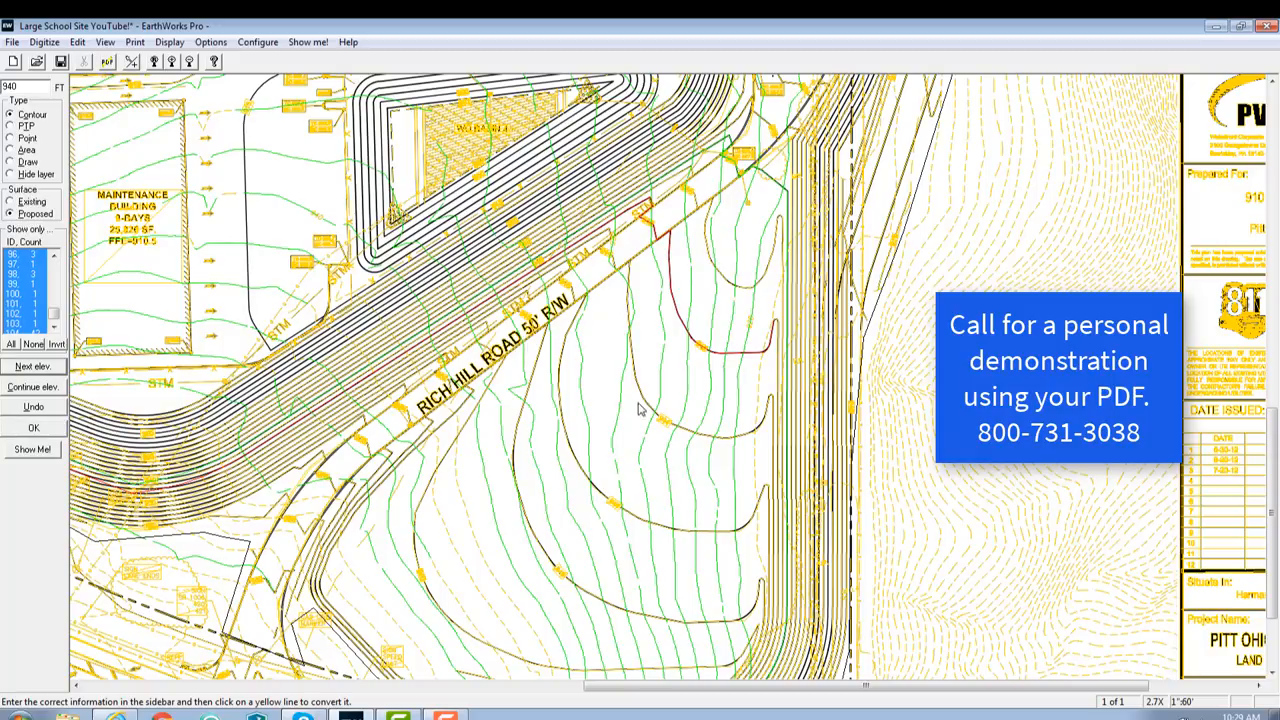
click(645, 407)
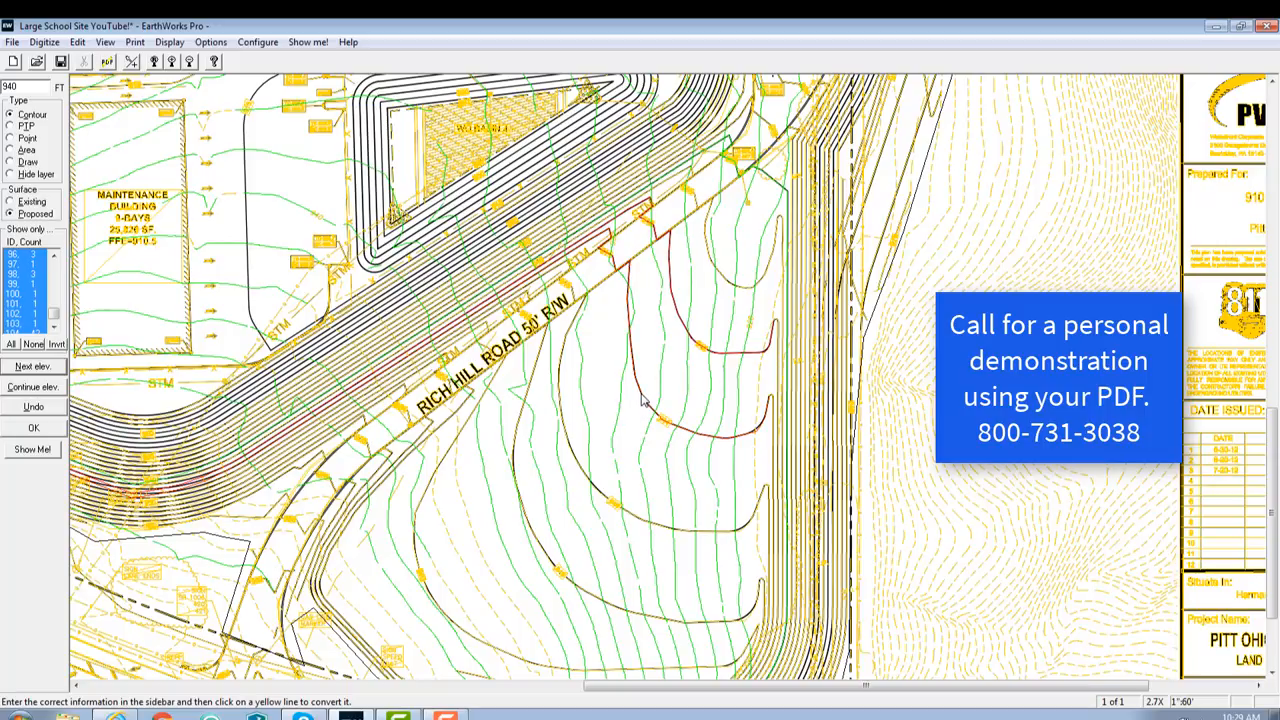
mouse_move(445, 364)
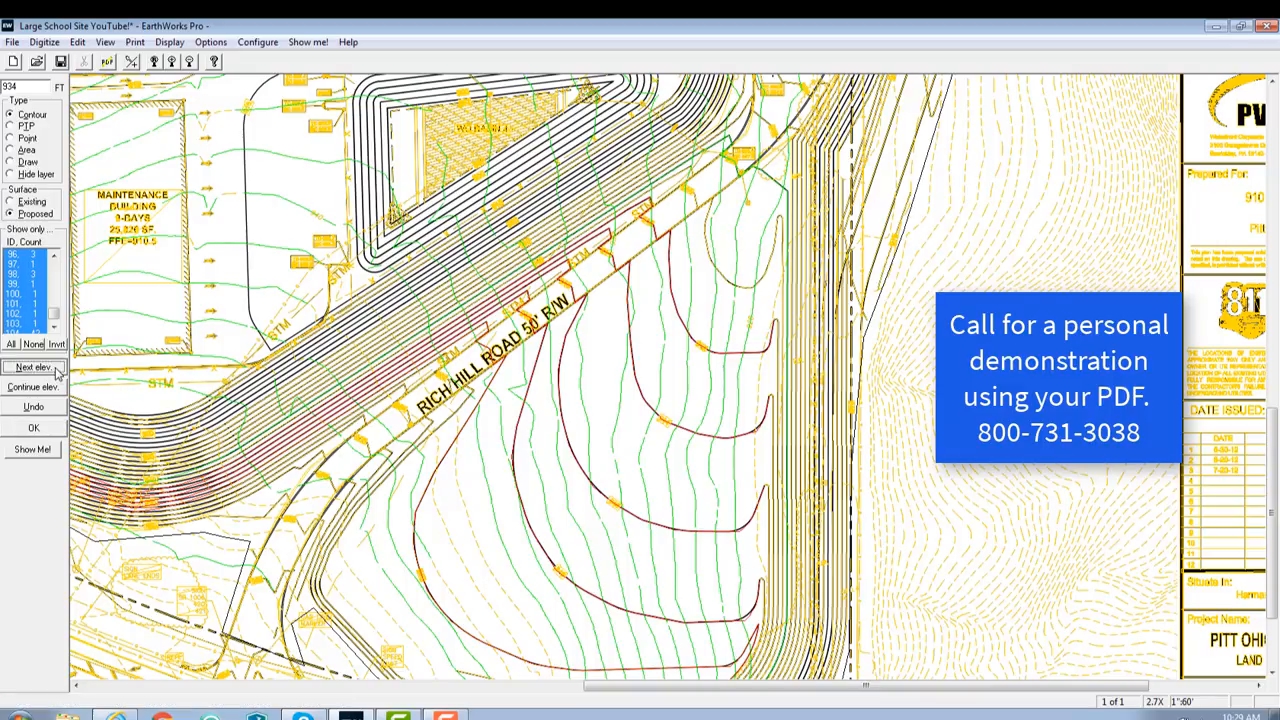
Trace the remaining contours beside the road down to 926 ft, then accept the trace
click(32, 366)
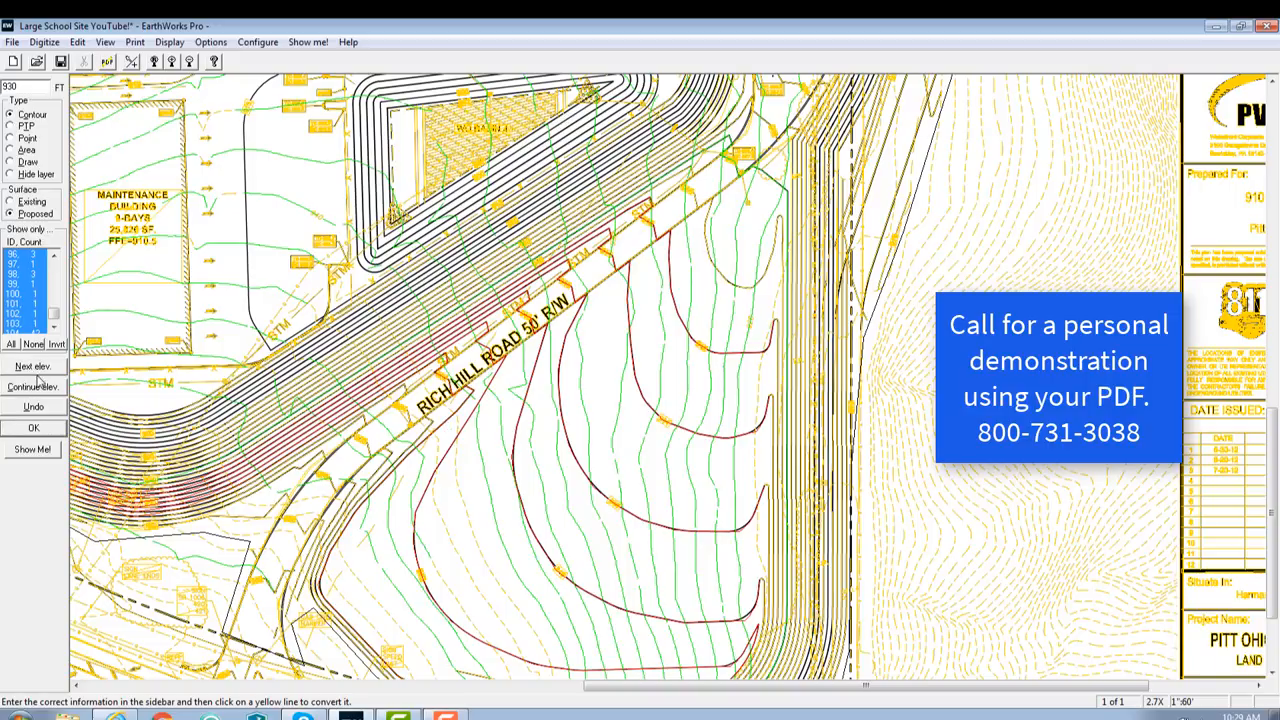
mouse_move(430, 440)
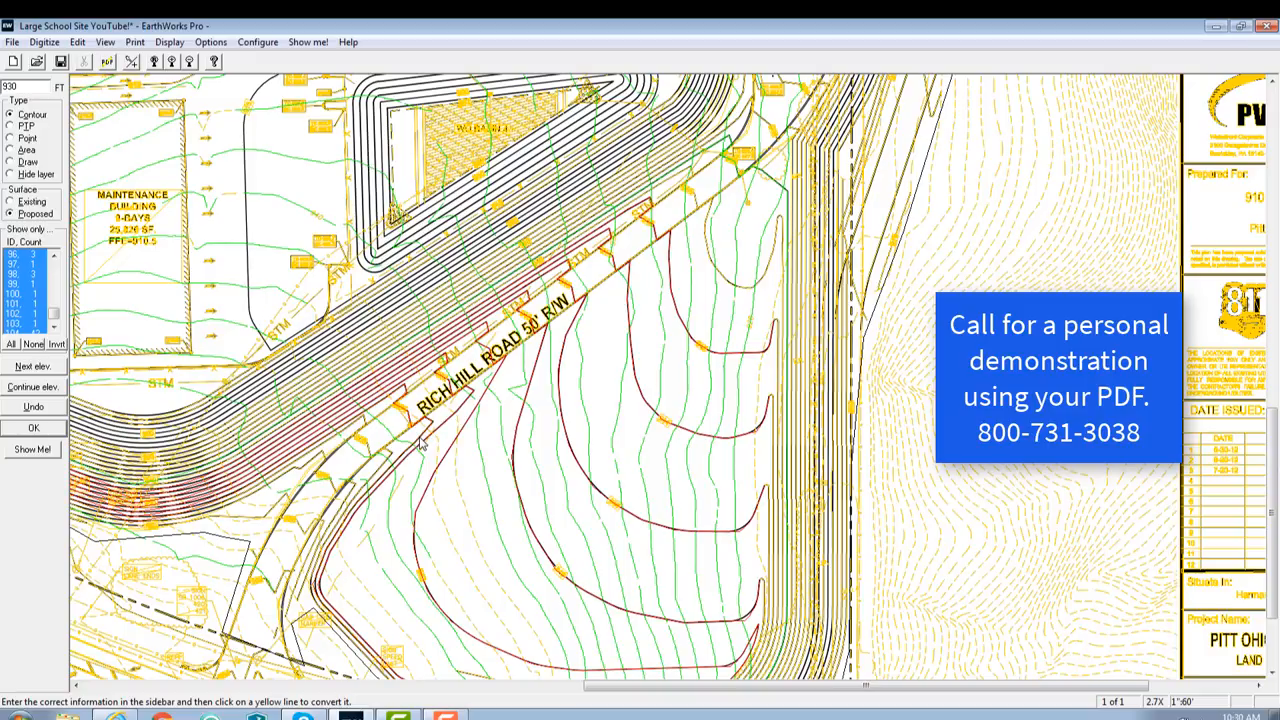
click(33, 366)
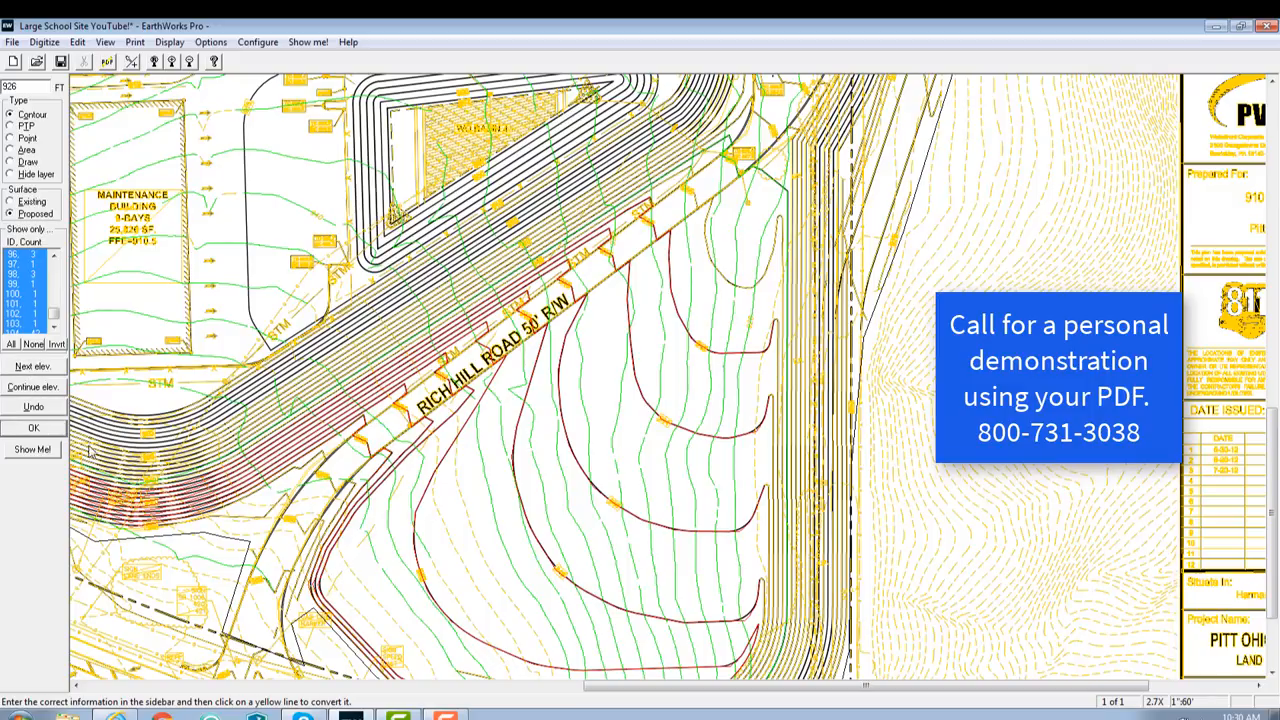
click(350, 505)
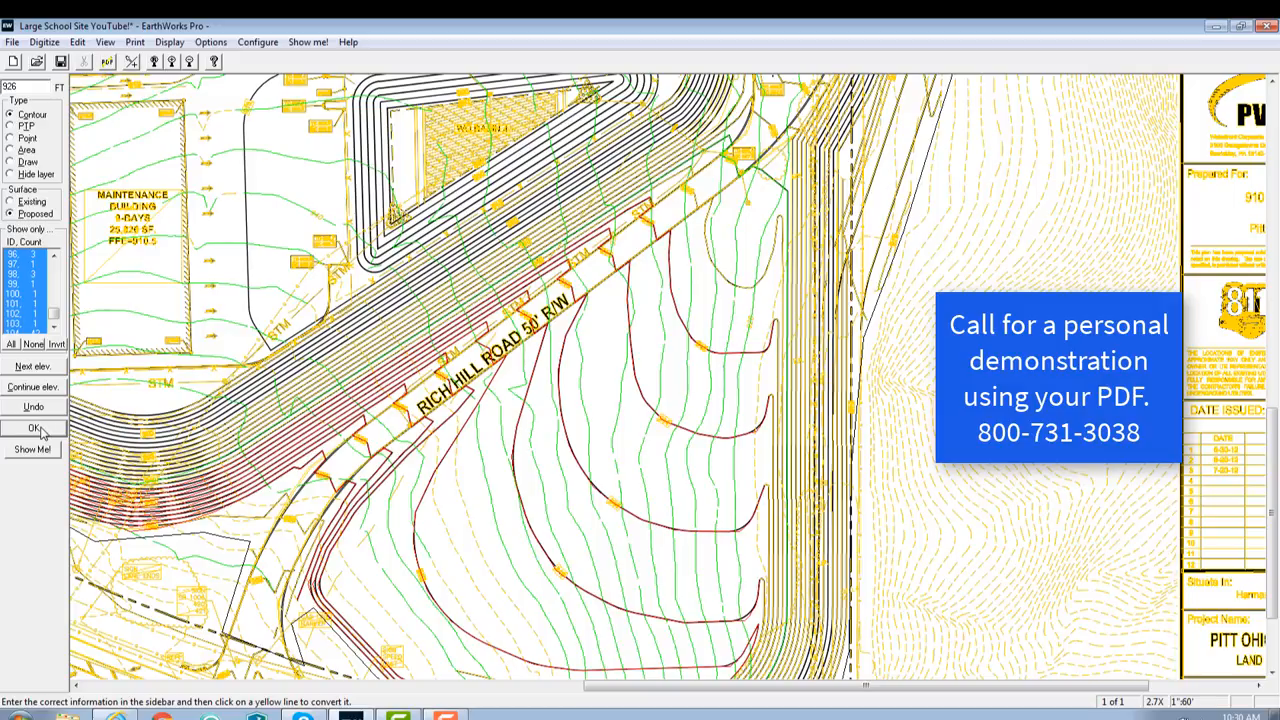
click(34, 428)
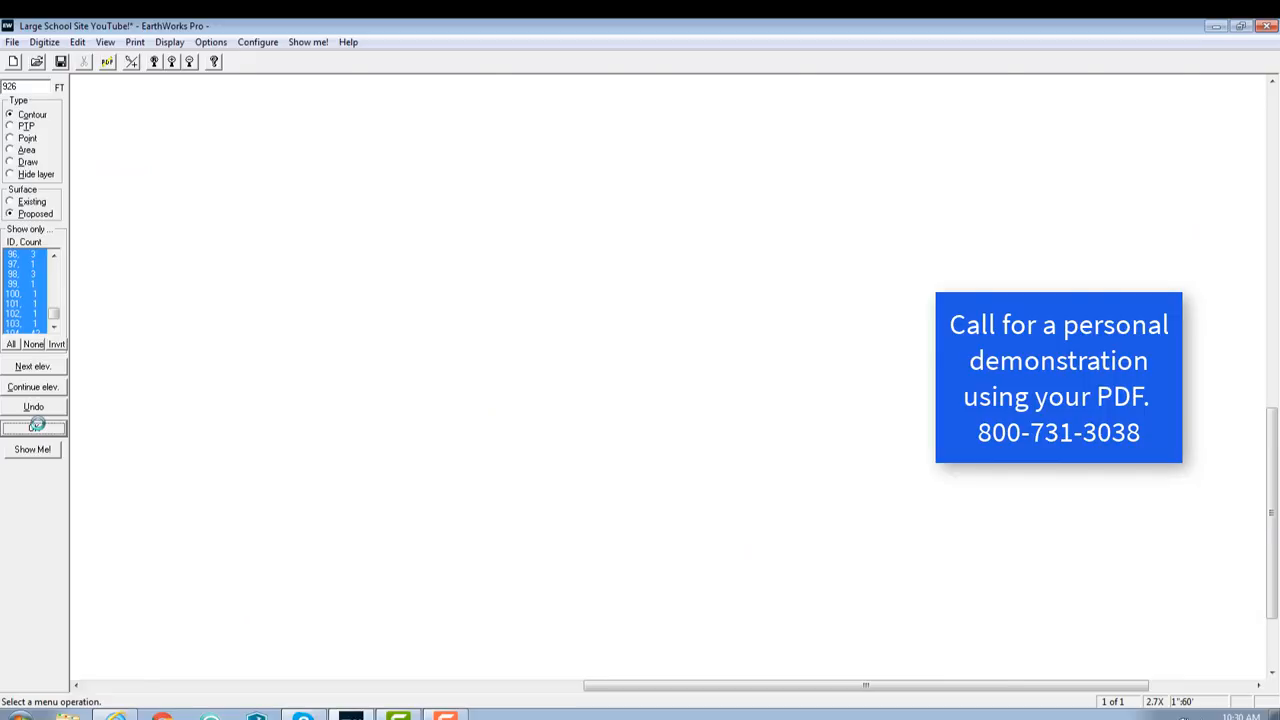